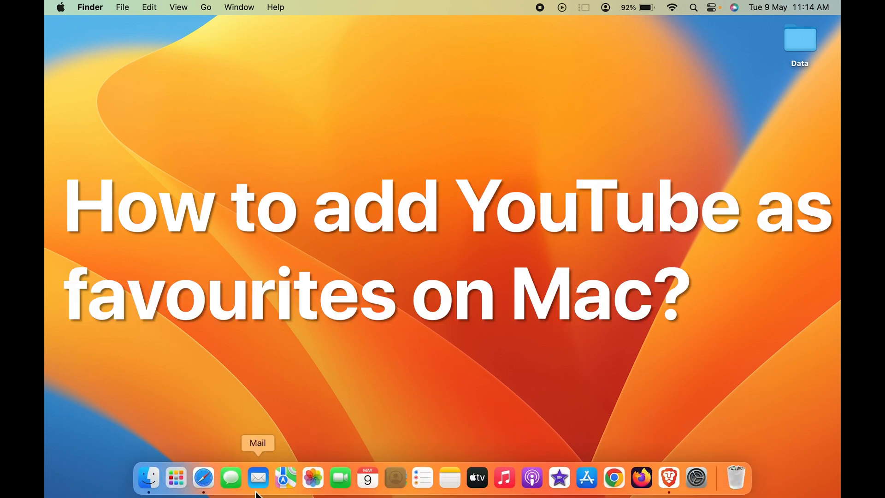
Launch Safari from its Dock icon.
click(203, 479)
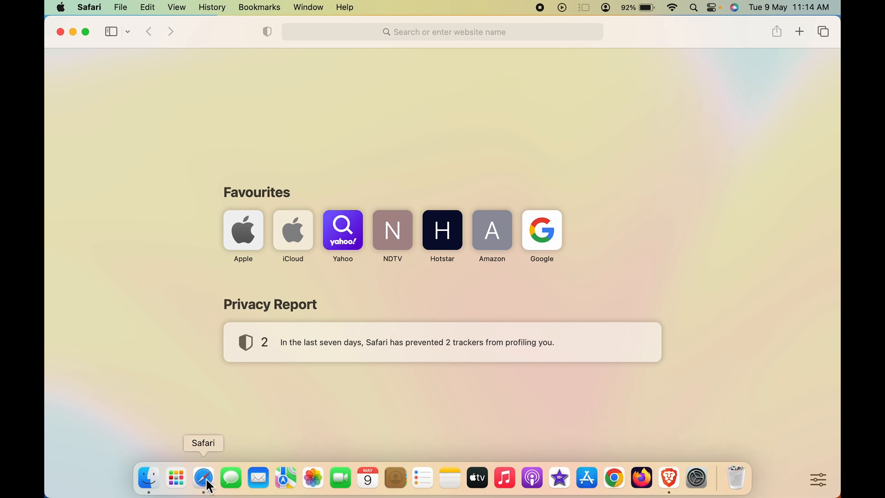
mouse_move(124, 278)
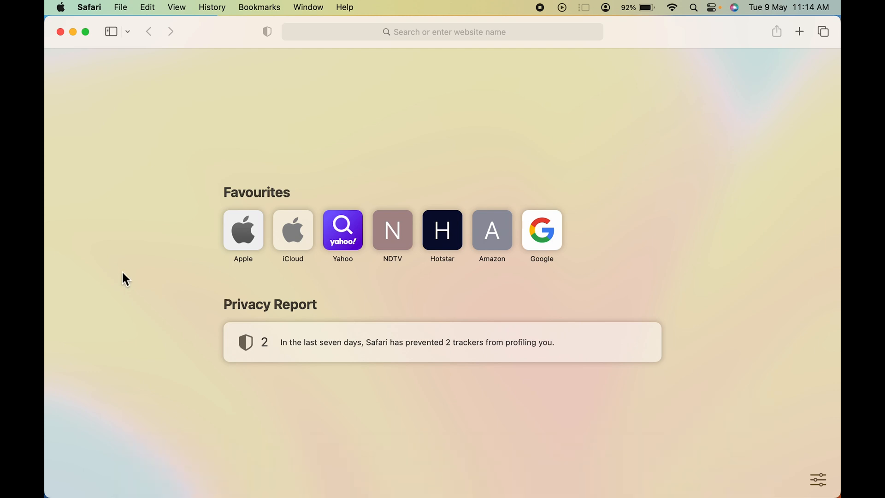
mouse_move(269, 209)
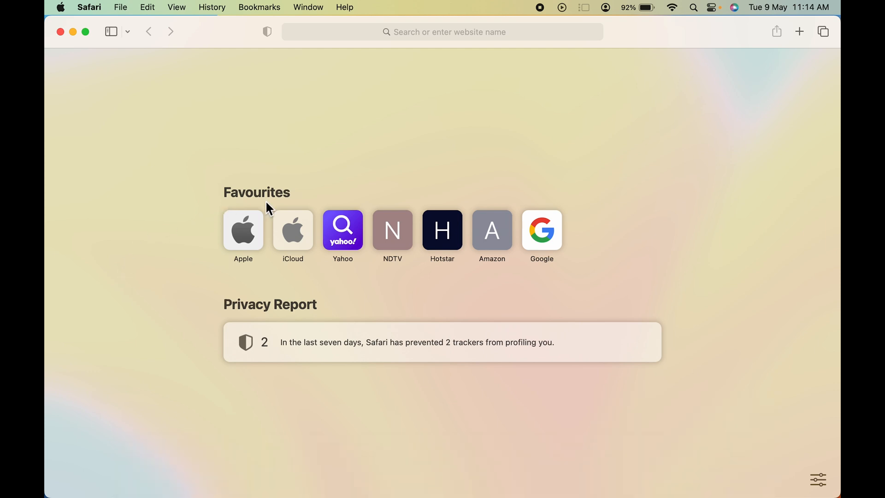
mouse_move(389, 249)
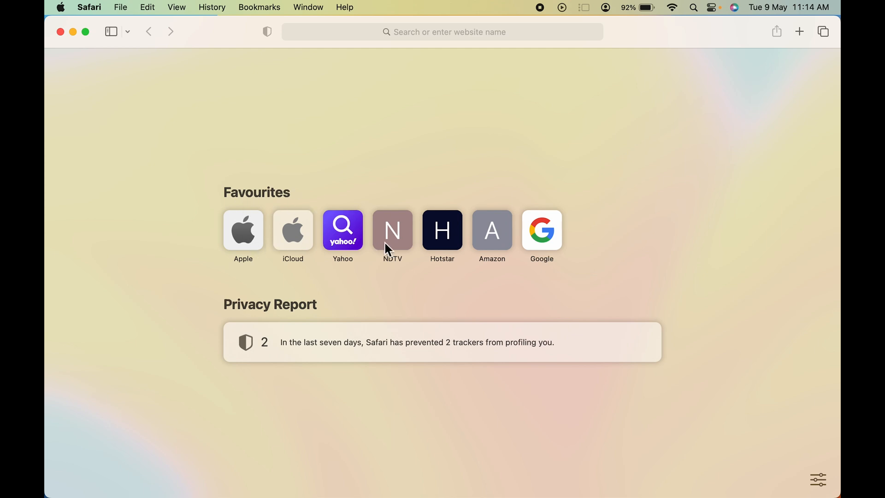
mouse_move(246, 253)
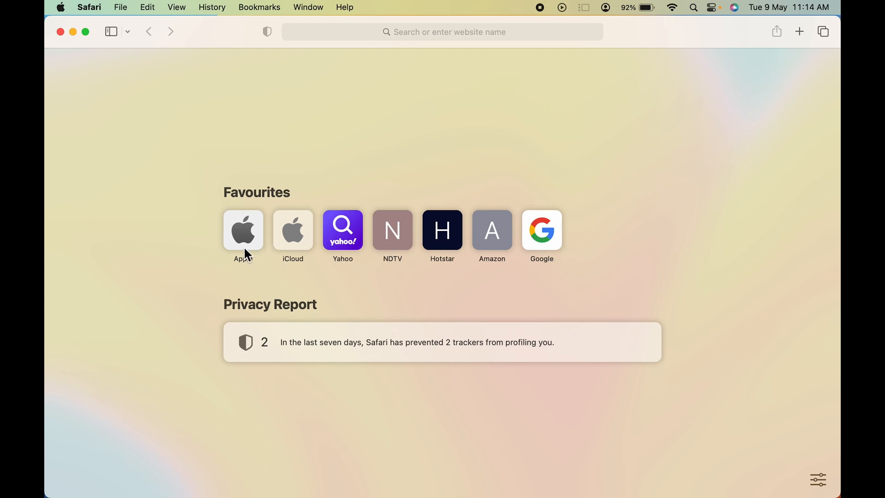
mouse_move(138, 269)
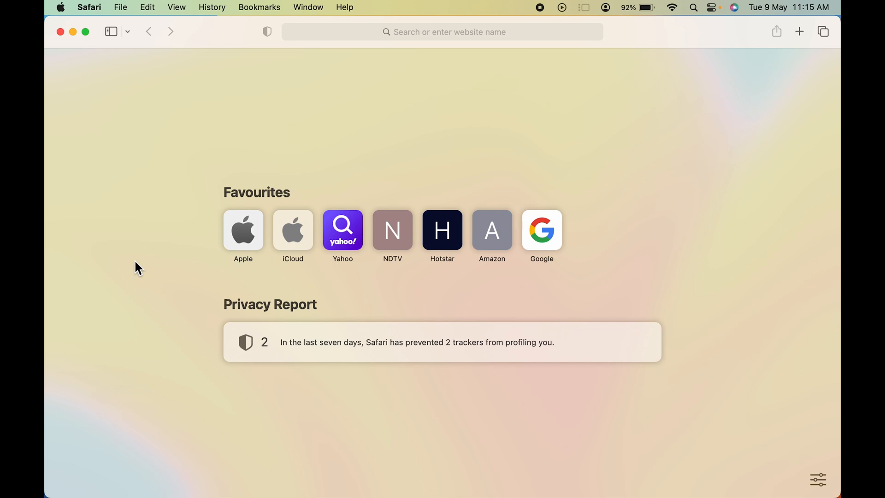
mouse_move(145, 268)
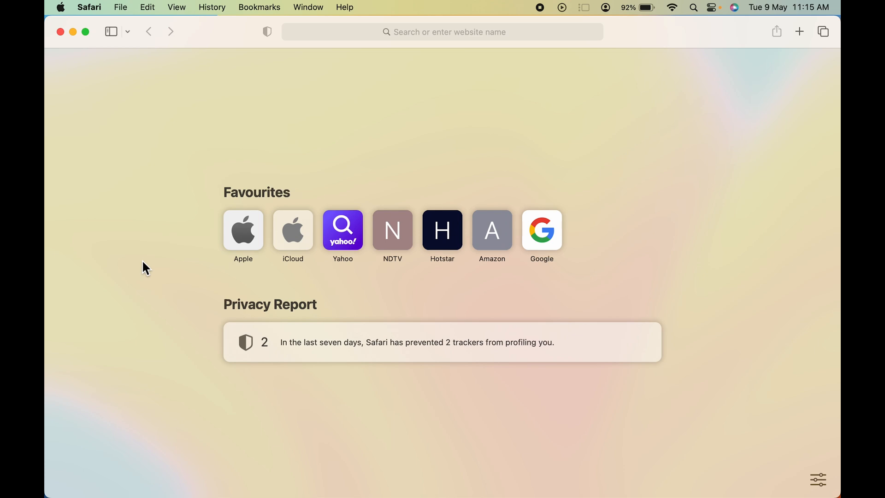
mouse_move(480, 259)
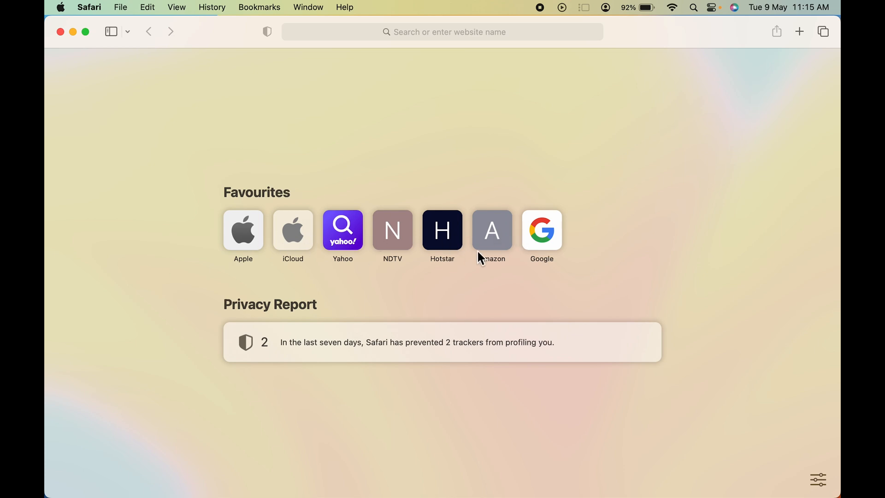
mouse_move(433, 70)
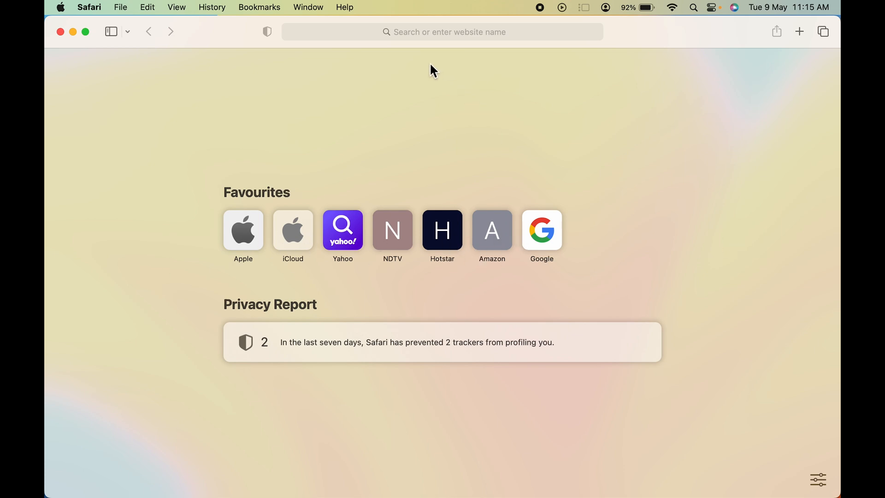
mouse_move(325, 204)
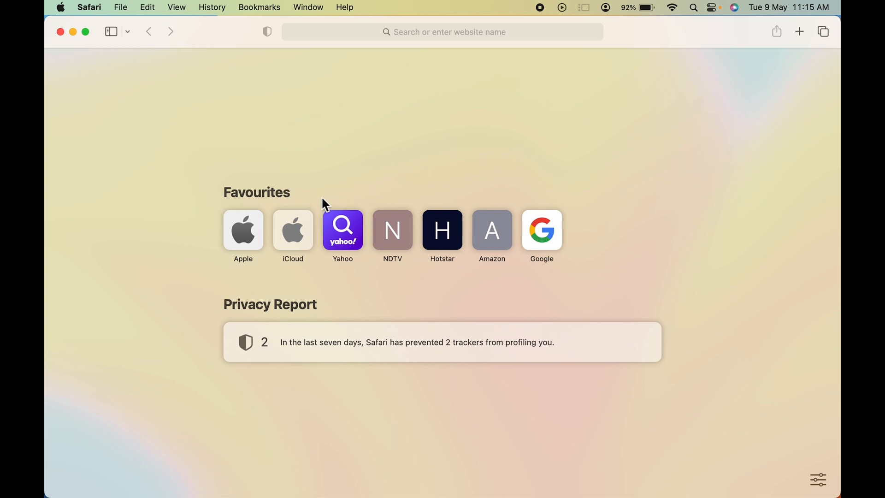
mouse_move(434, 37)
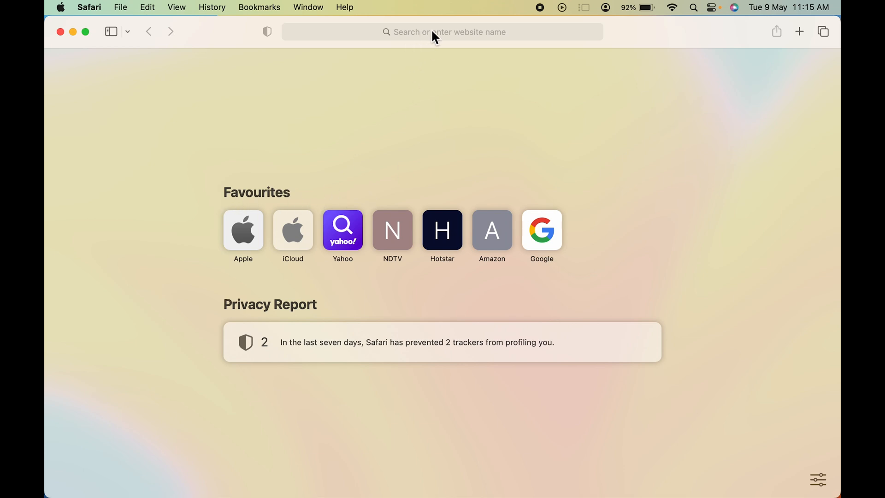
Go to youtube.com via the address bar suggestion and bring up the Bookmarks menu.
click(442, 32)
text(youtu)
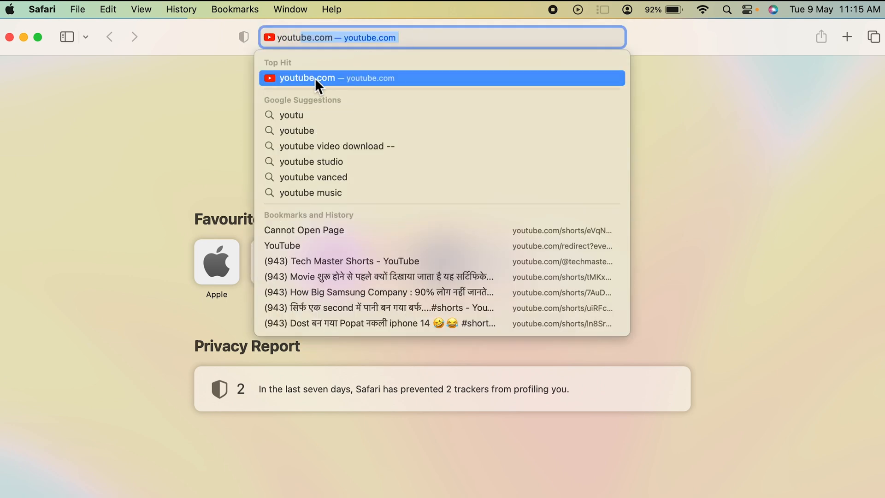
click(337, 77)
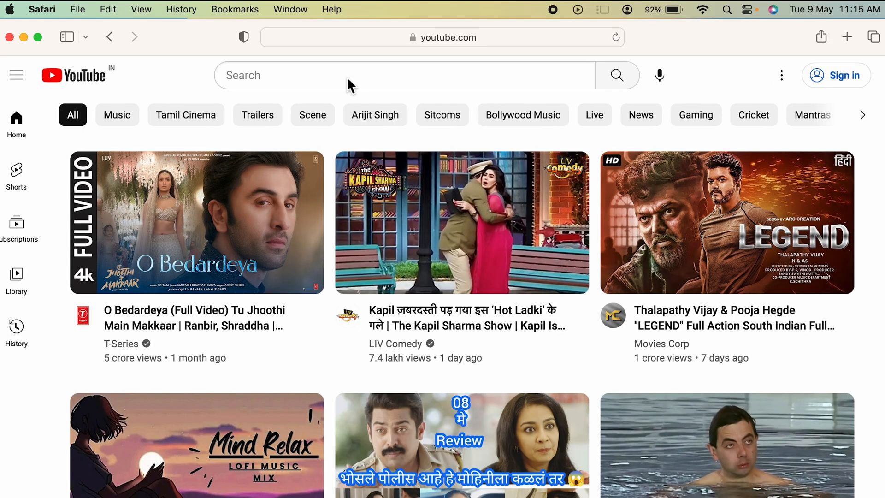
mouse_move(180, 84)
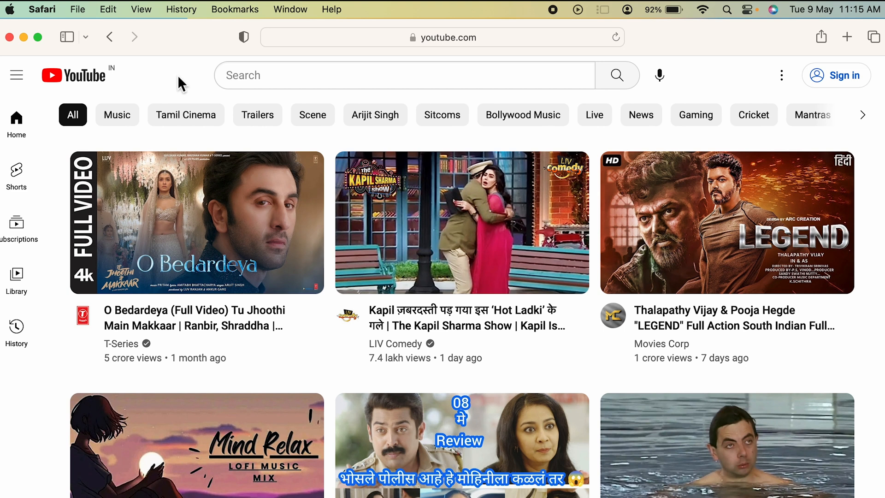
mouse_move(209, 31)
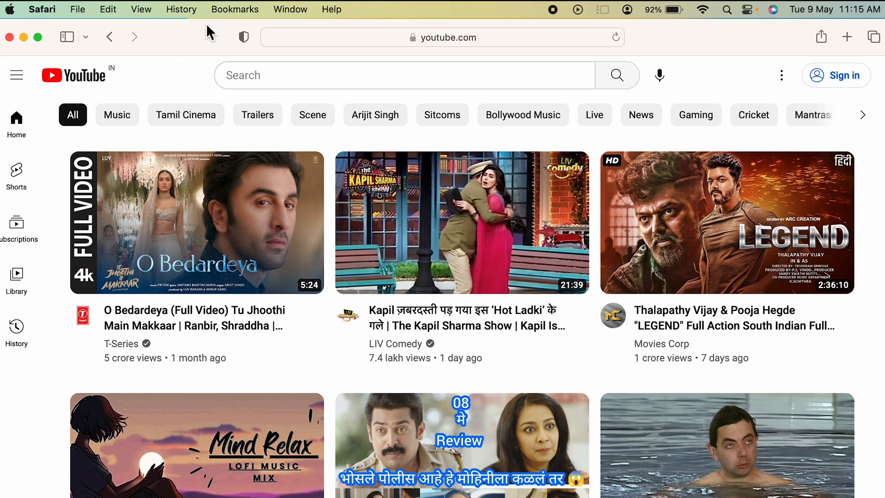
mouse_move(234, 18)
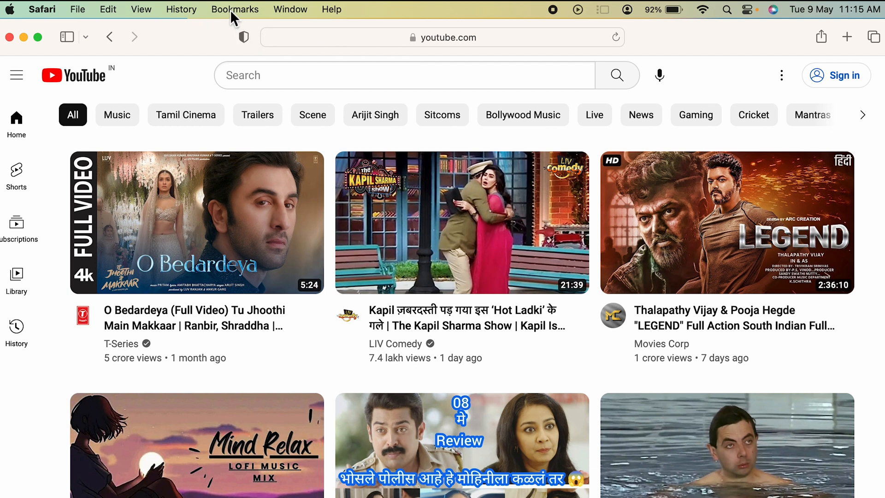
click(234, 9)
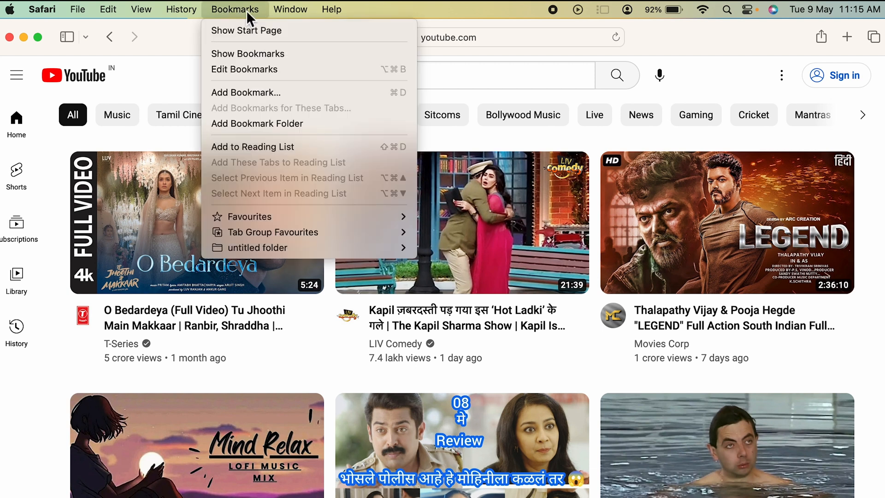
mouse_move(307, 92)
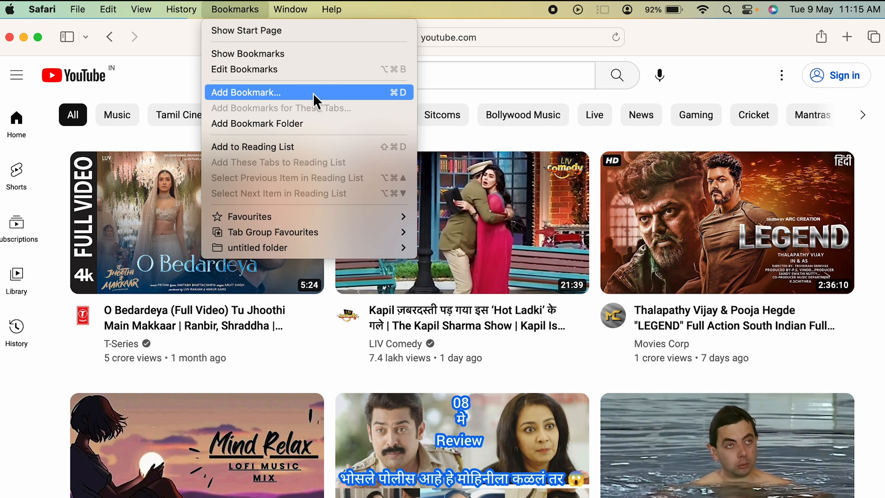
Start a bookmark for the YouTube page with Favourites as its destination.
click(244, 92)
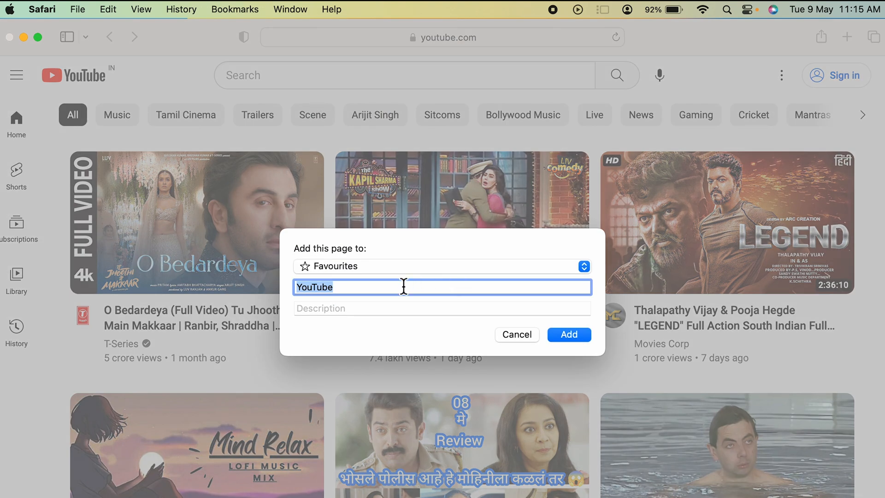
mouse_move(345, 276)
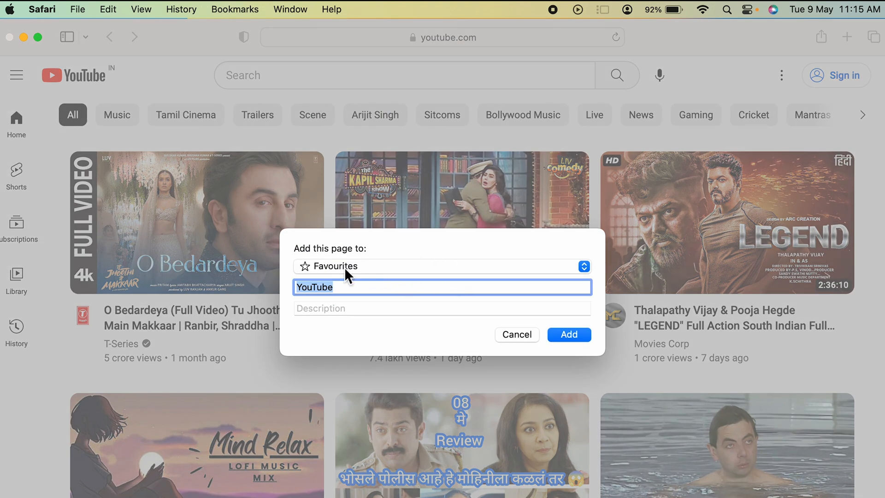
mouse_move(356, 277)
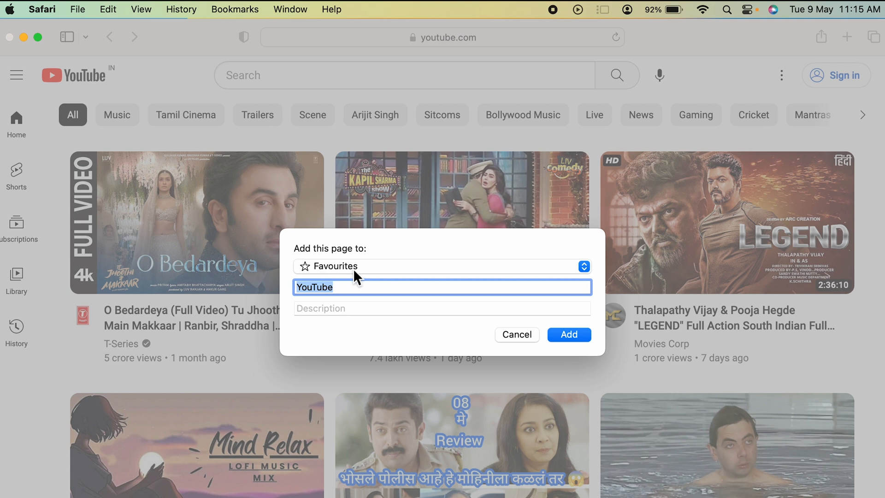
mouse_move(588, 276)
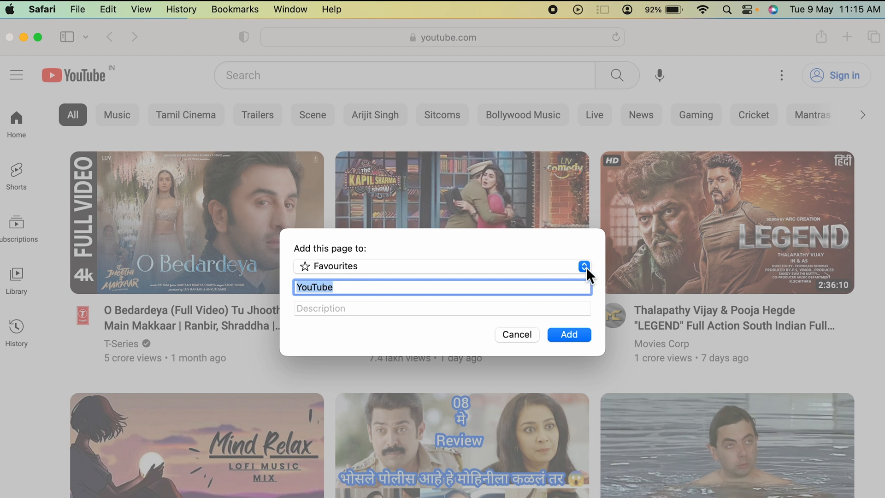
click(583, 266)
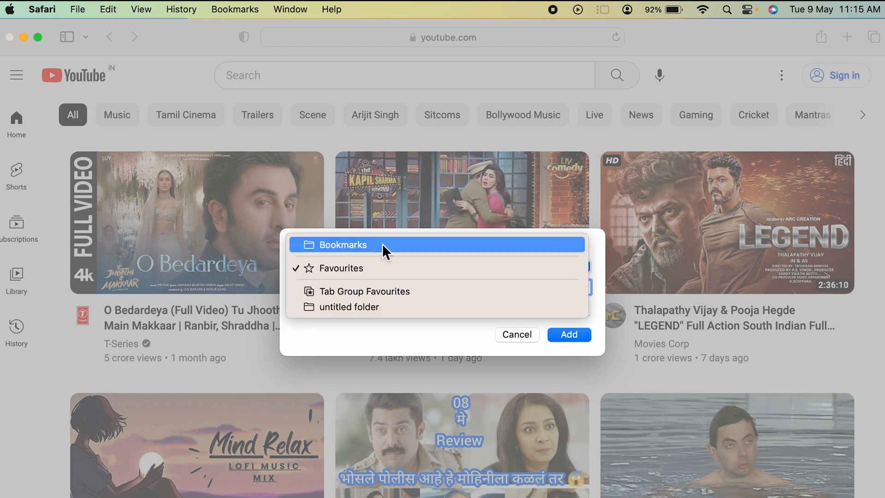
click(337, 244)
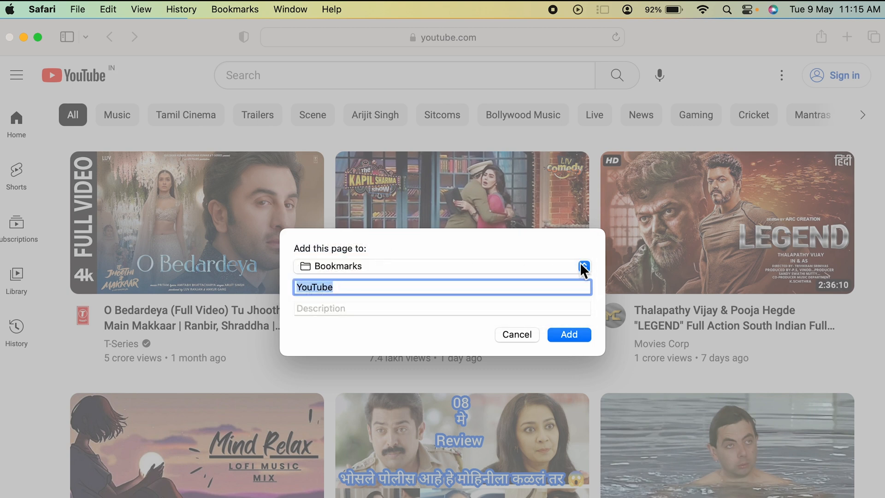
click(584, 266)
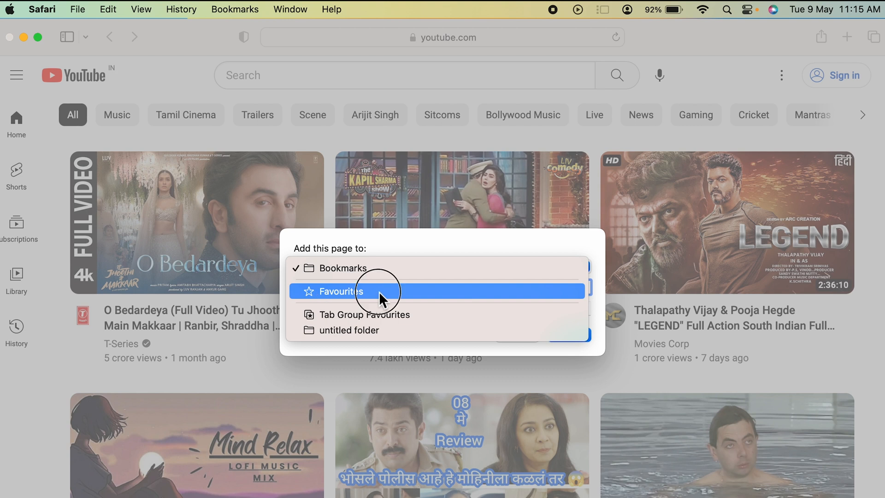
click(345, 291)
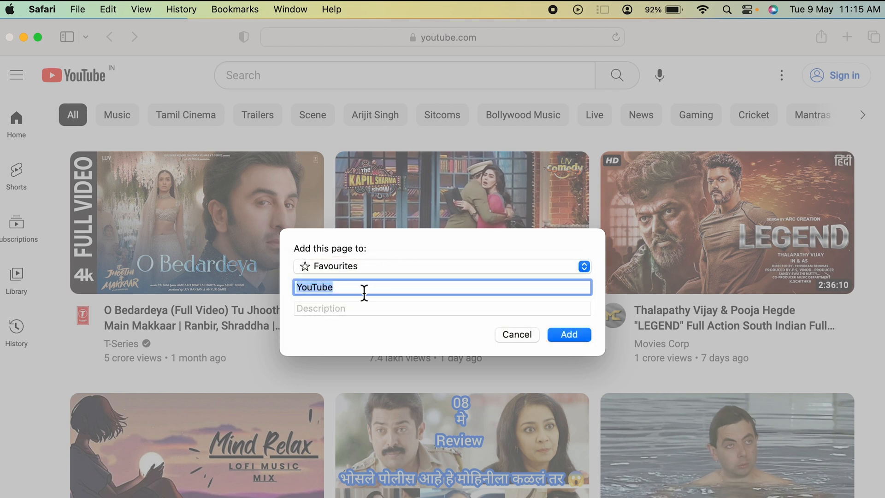
Title the bookmark 'My YouTube' and add it.
key(Delete)
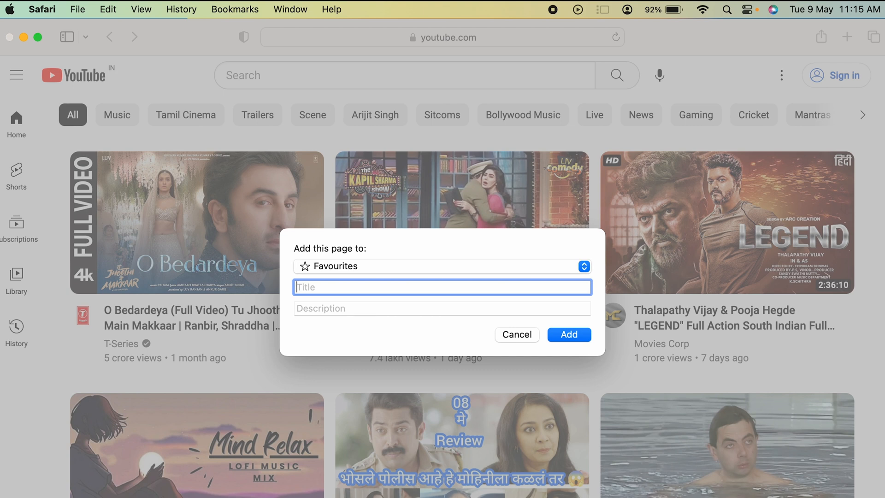
text(M)
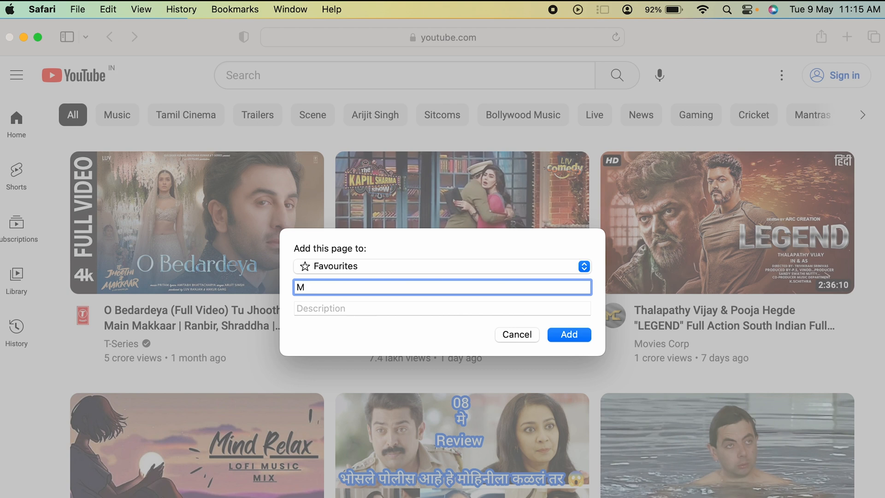
text(y)
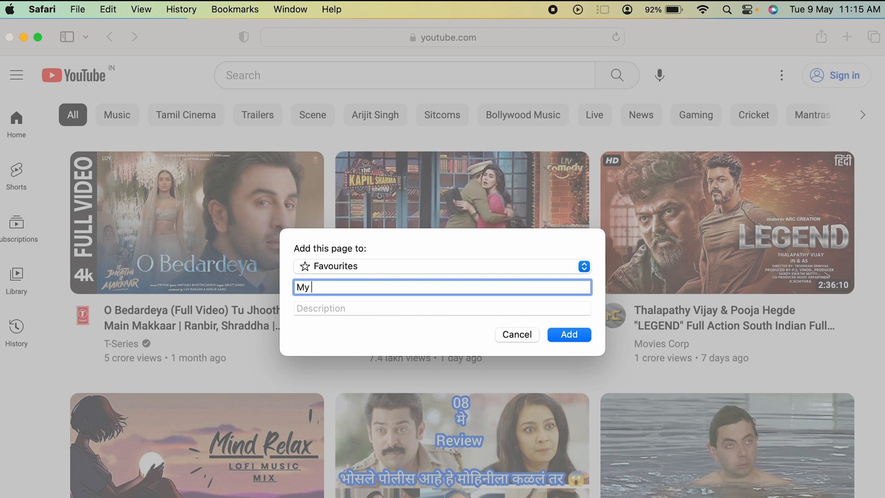
text(YouTube)
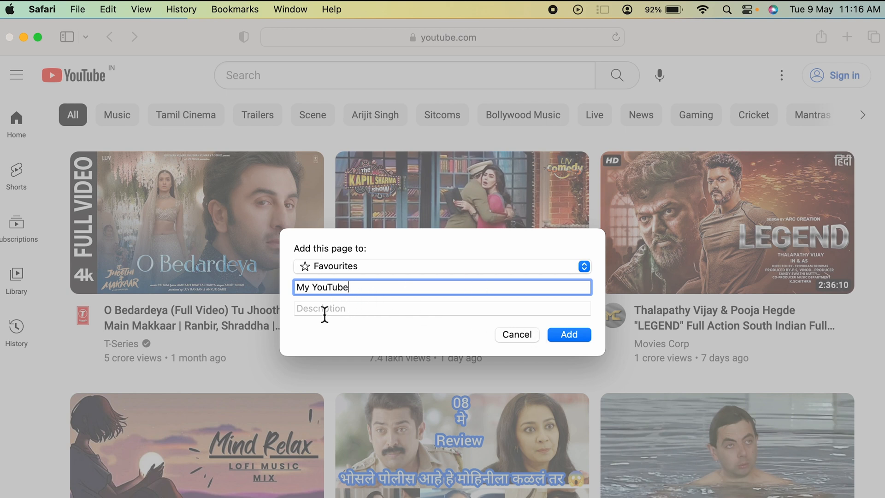
mouse_move(392, 315)
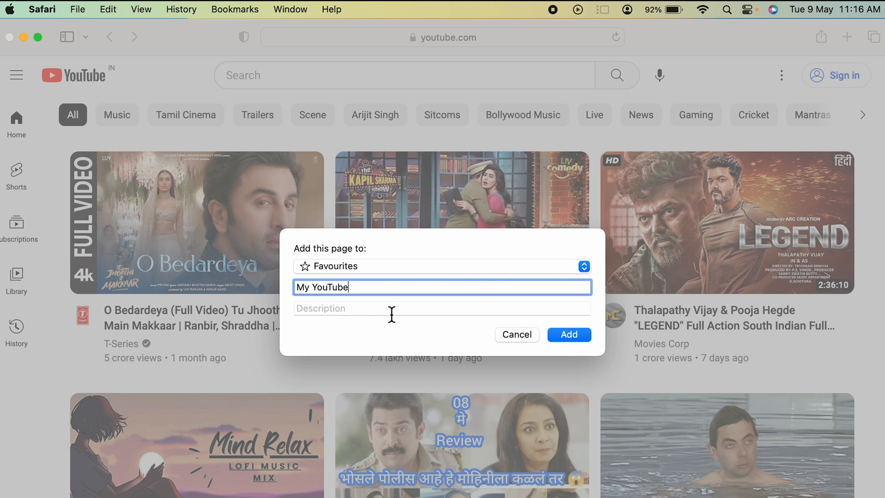
mouse_move(580, 344)
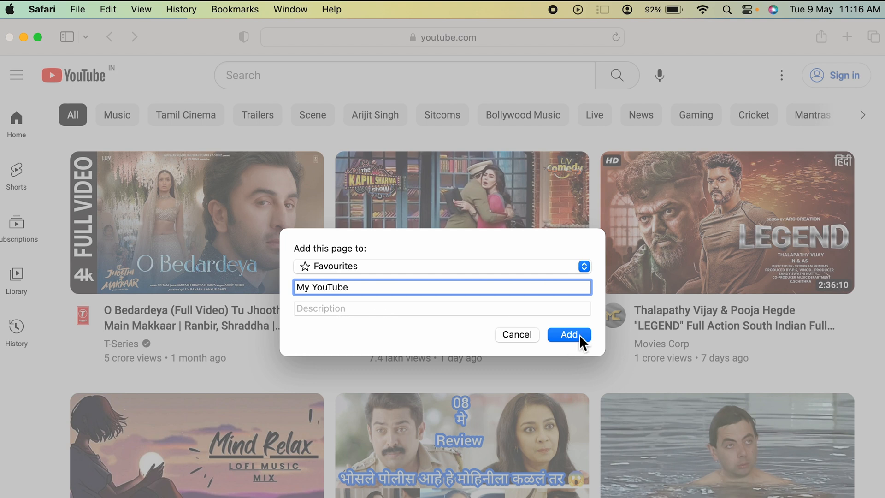
click(568, 335)
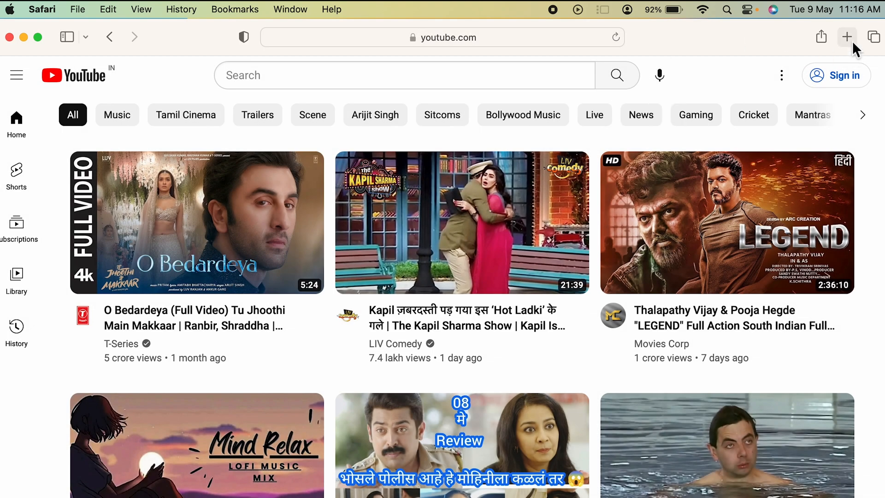
Open a new tab showing Favourites, where the My YouTube tile now appears.
click(846, 38)
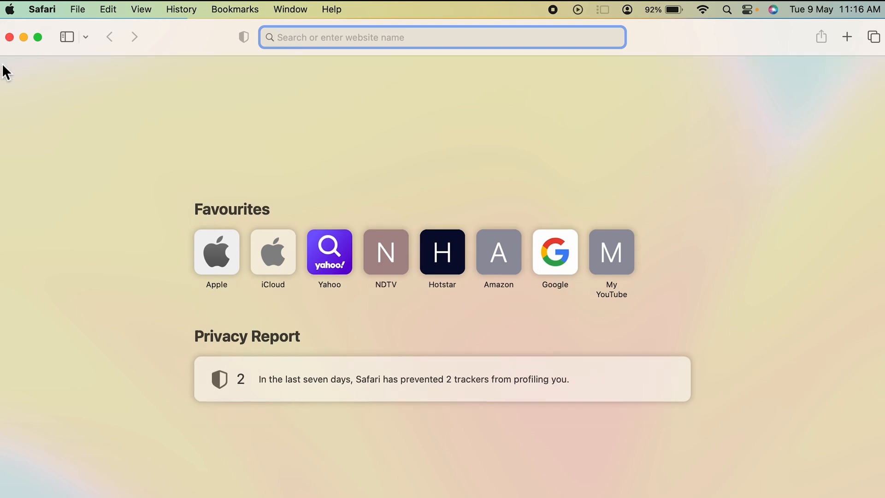
mouse_move(207, 223)
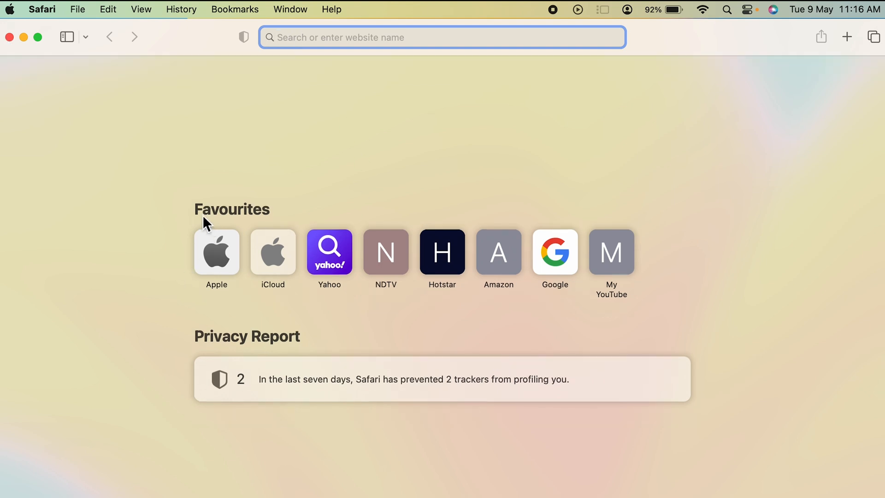
mouse_move(216, 274)
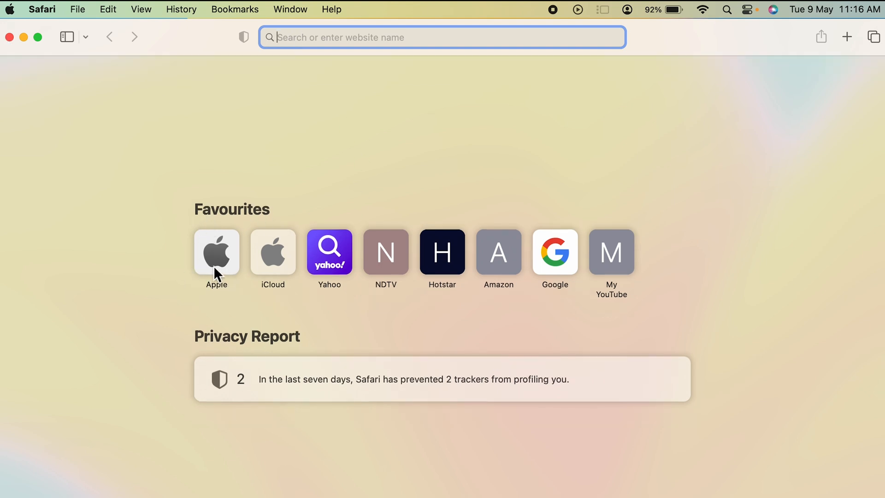
mouse_move(535, 266)
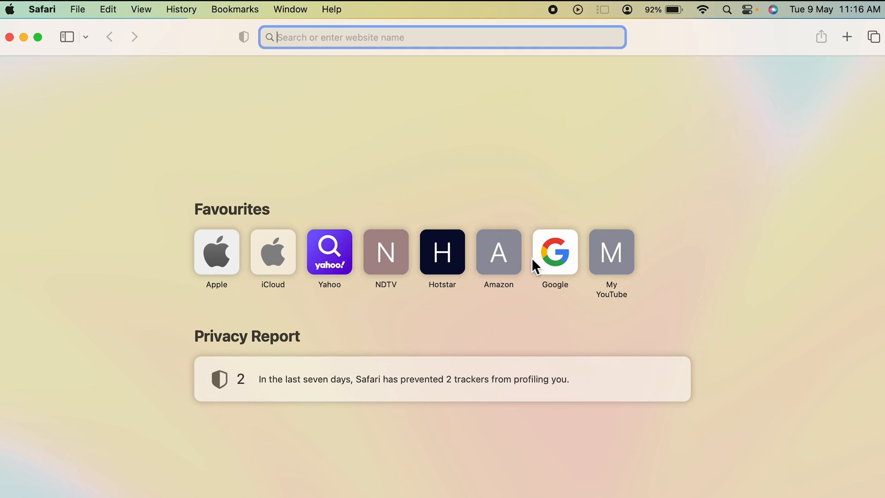
mouse_move(623, 315)
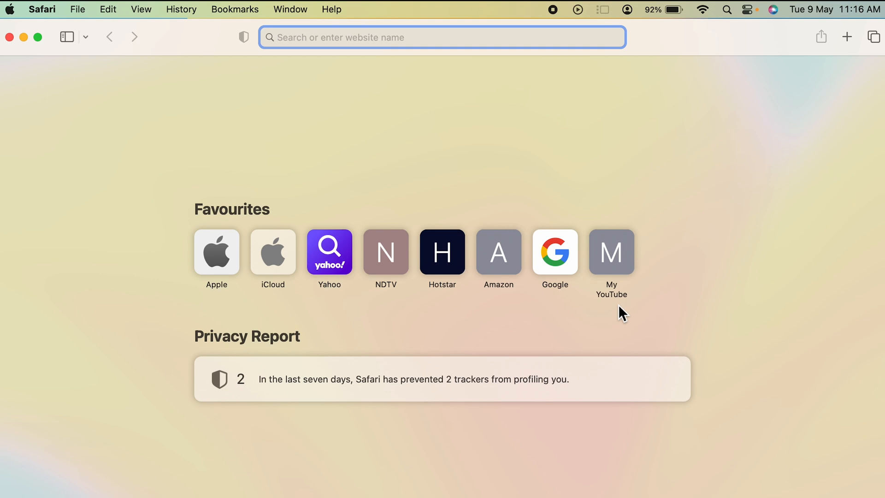
mouse_move(67, 37)
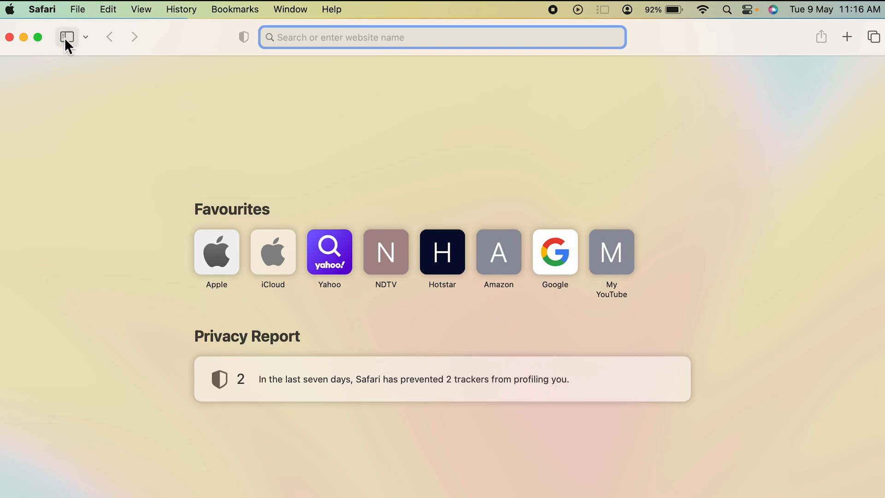
mouse_move(66, 37)
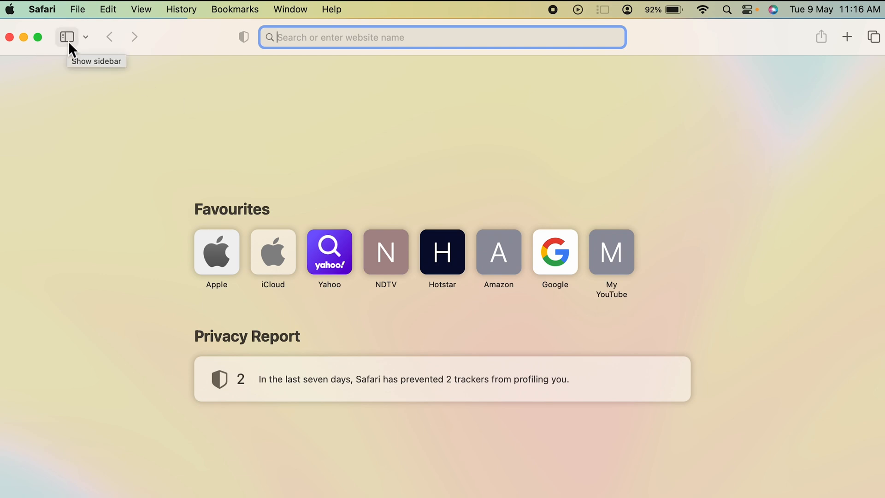
Show the Bookmarks sidebar listing My YouTube, Google, Amazon and other Favourites.
click(66, 37)
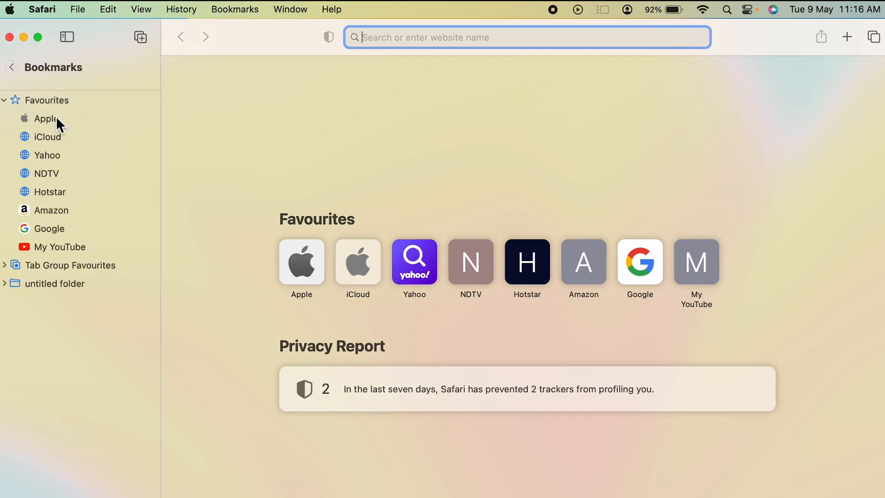
mouse_move(72, 251)
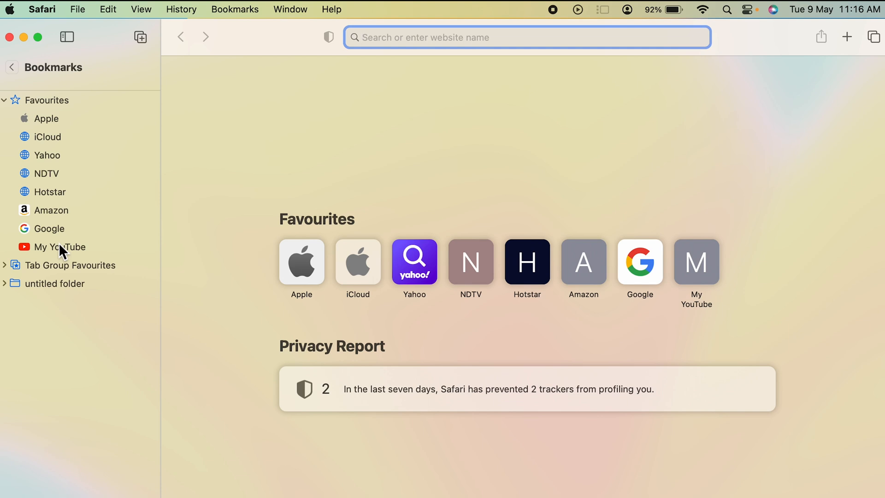
mouse_move(48, 235)
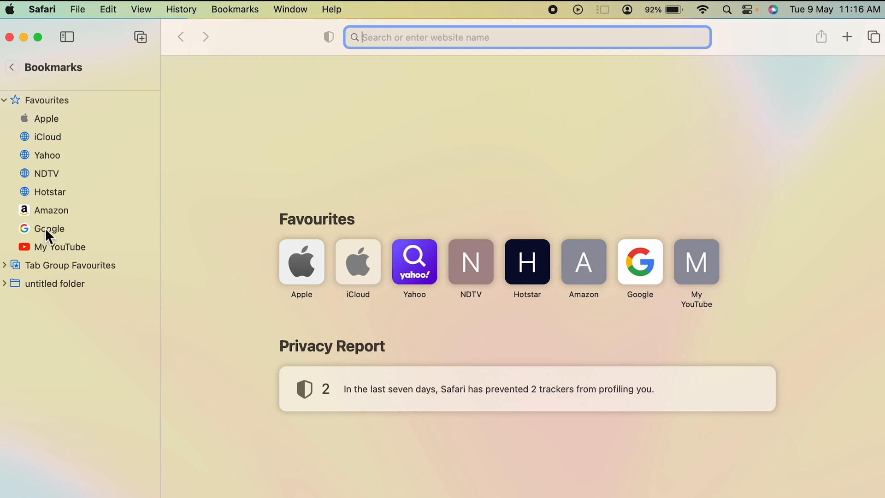
mouse_move(70, 234)
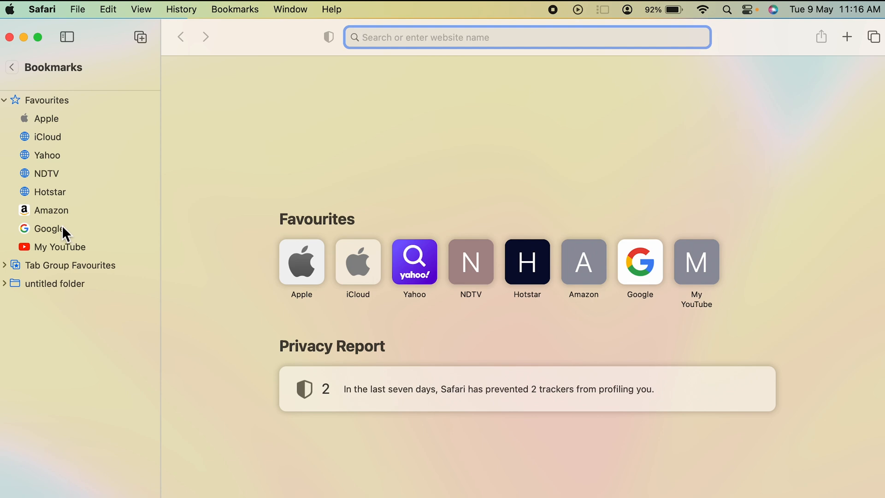
Delete the Google bookmark from Favourites in the sidebar, then hide the sidebar.
right_click(47, 229)
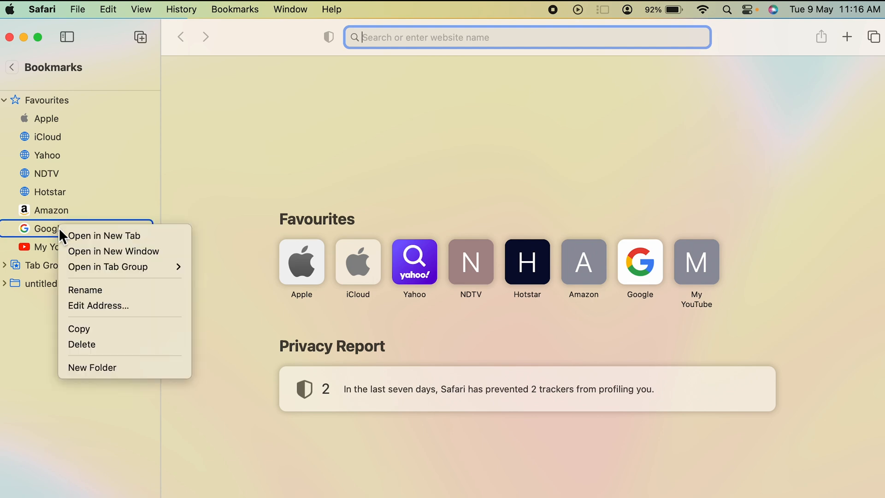
mouse_move(82, 344)
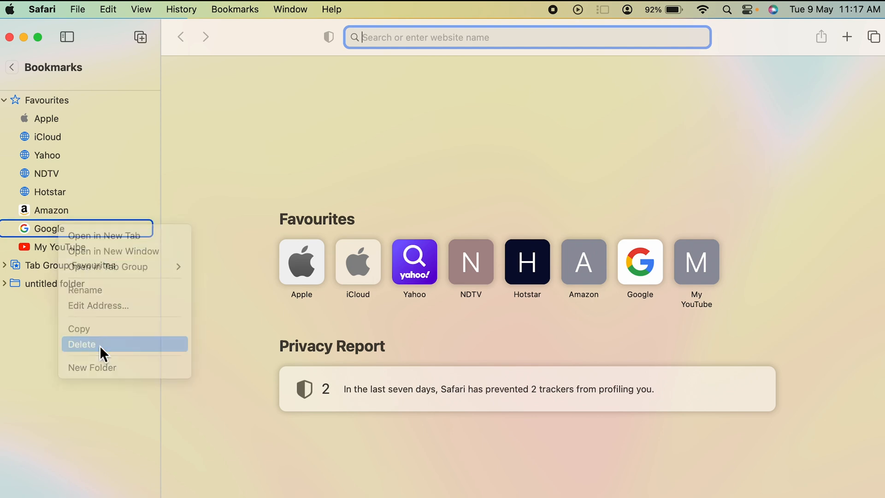
click(82, 344)
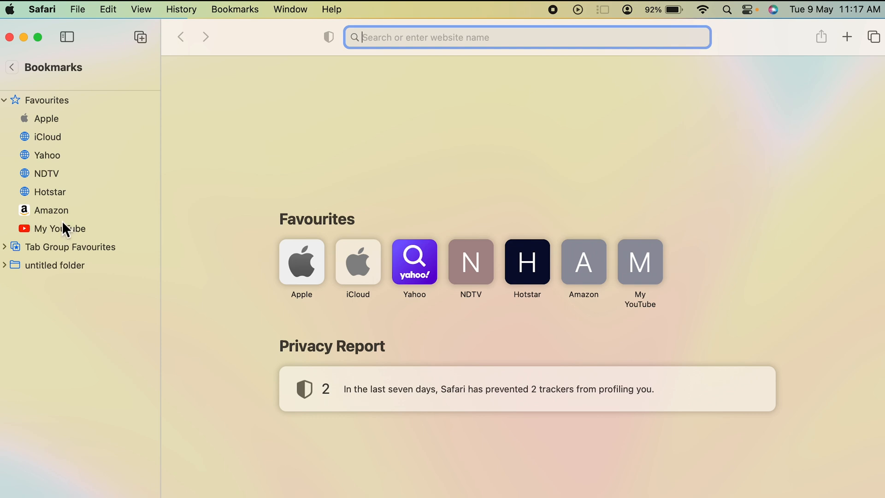
mouse_move(45, 233)
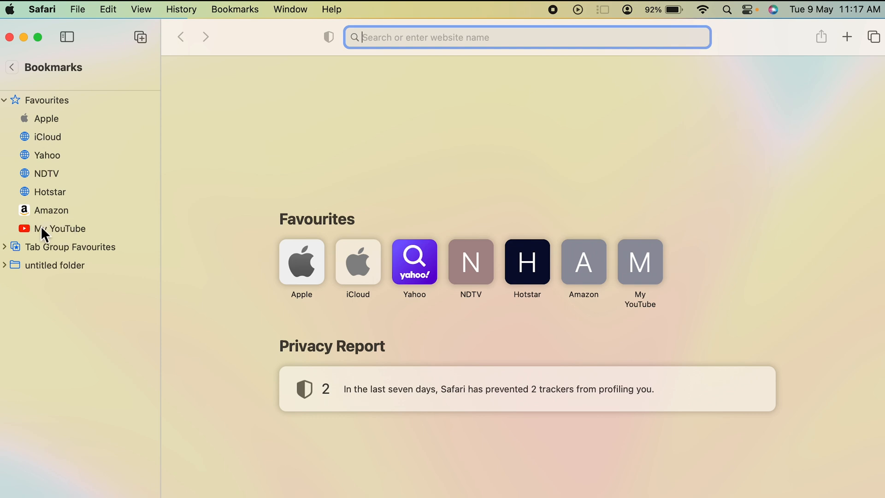
click(66, 37)
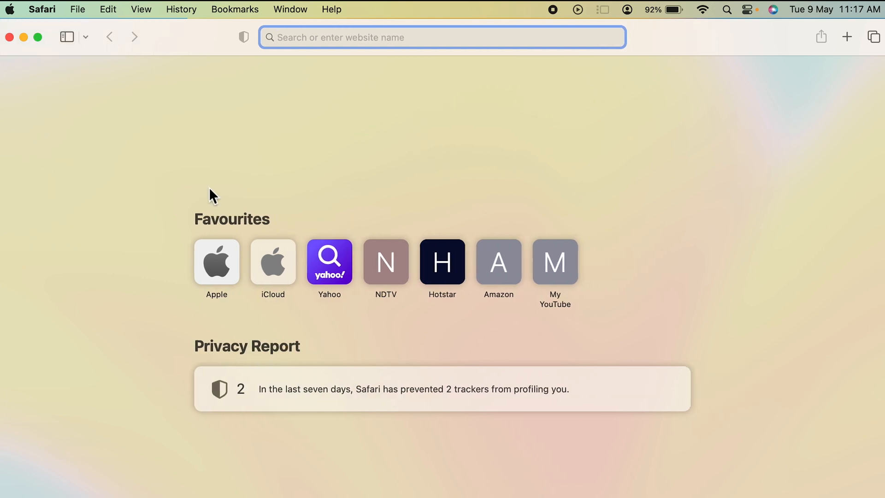
mouse_move(119, 323)
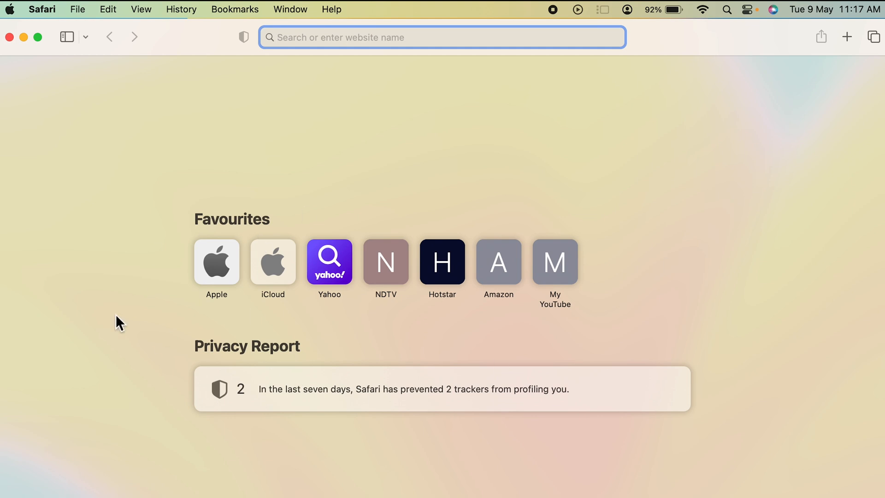
mouse_move(559, 271)
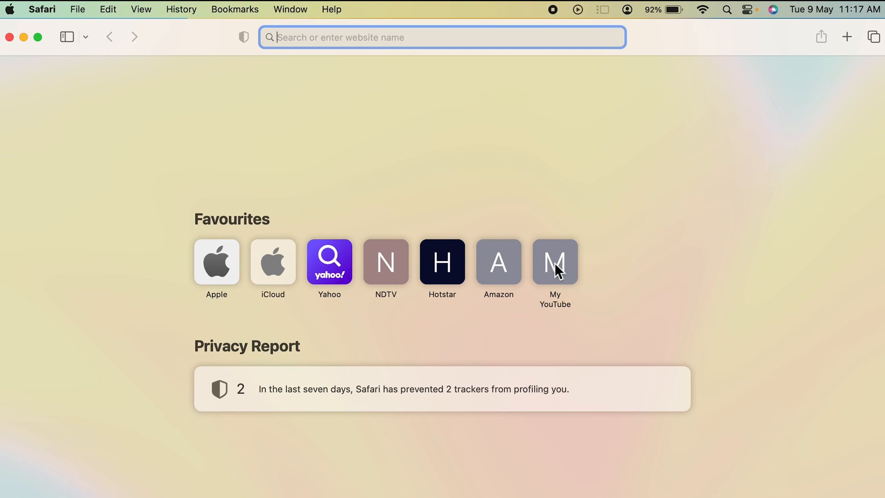
Delete the My YouTube tile from the start page Favourites.
right_click(554, 261)
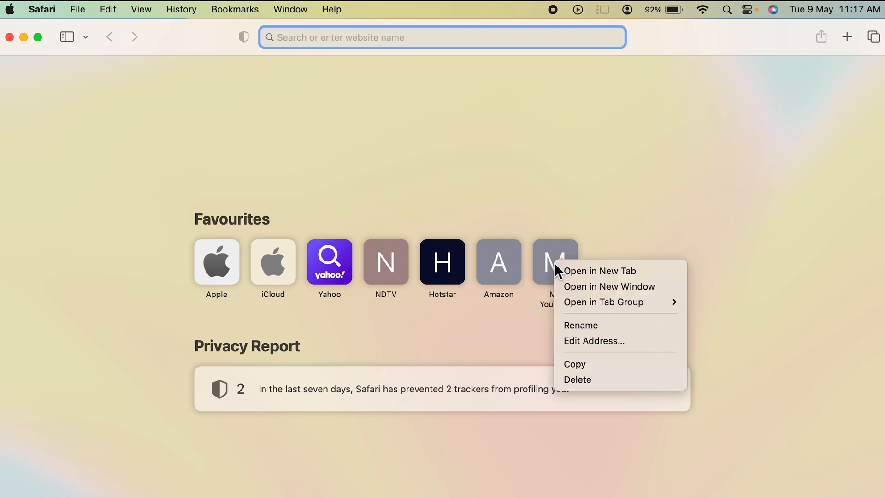
click(578, 379)
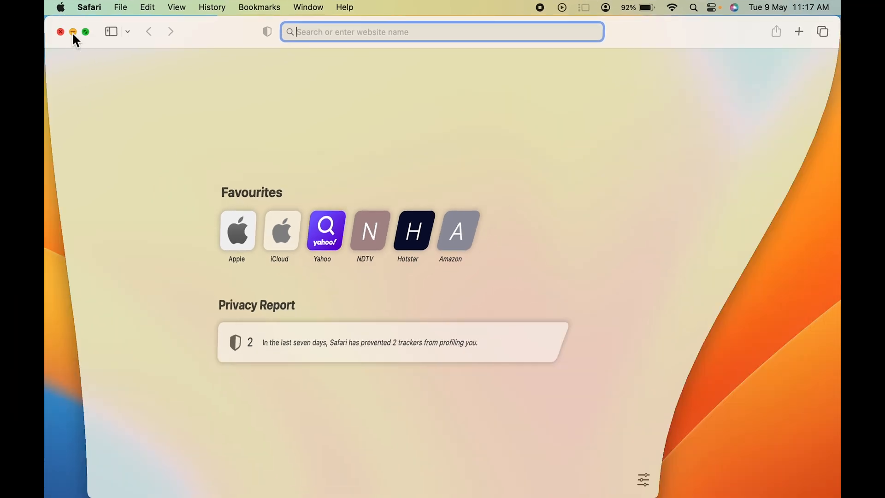
Minimise the Safari window, leaving the desktop visible.
click(60, 31)
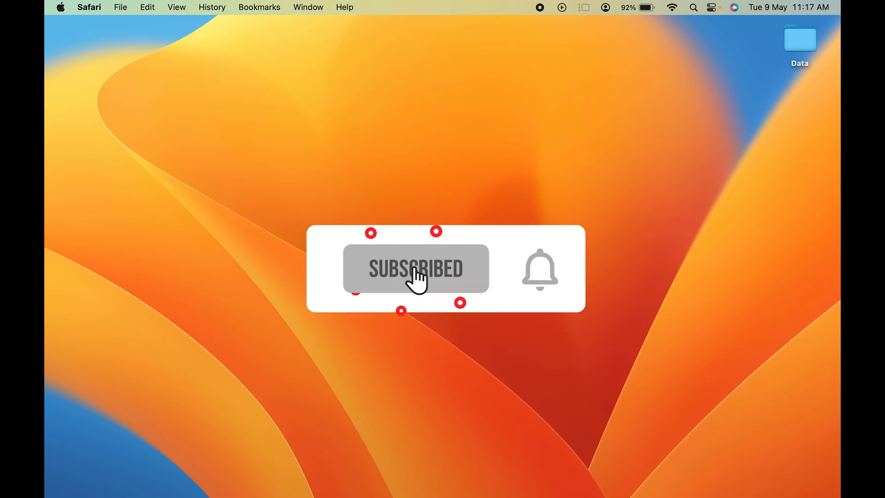
click(539, 270)
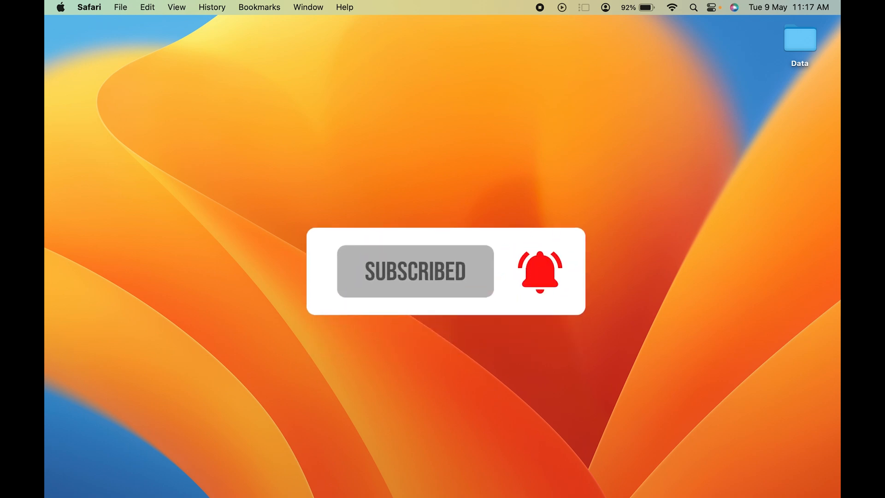